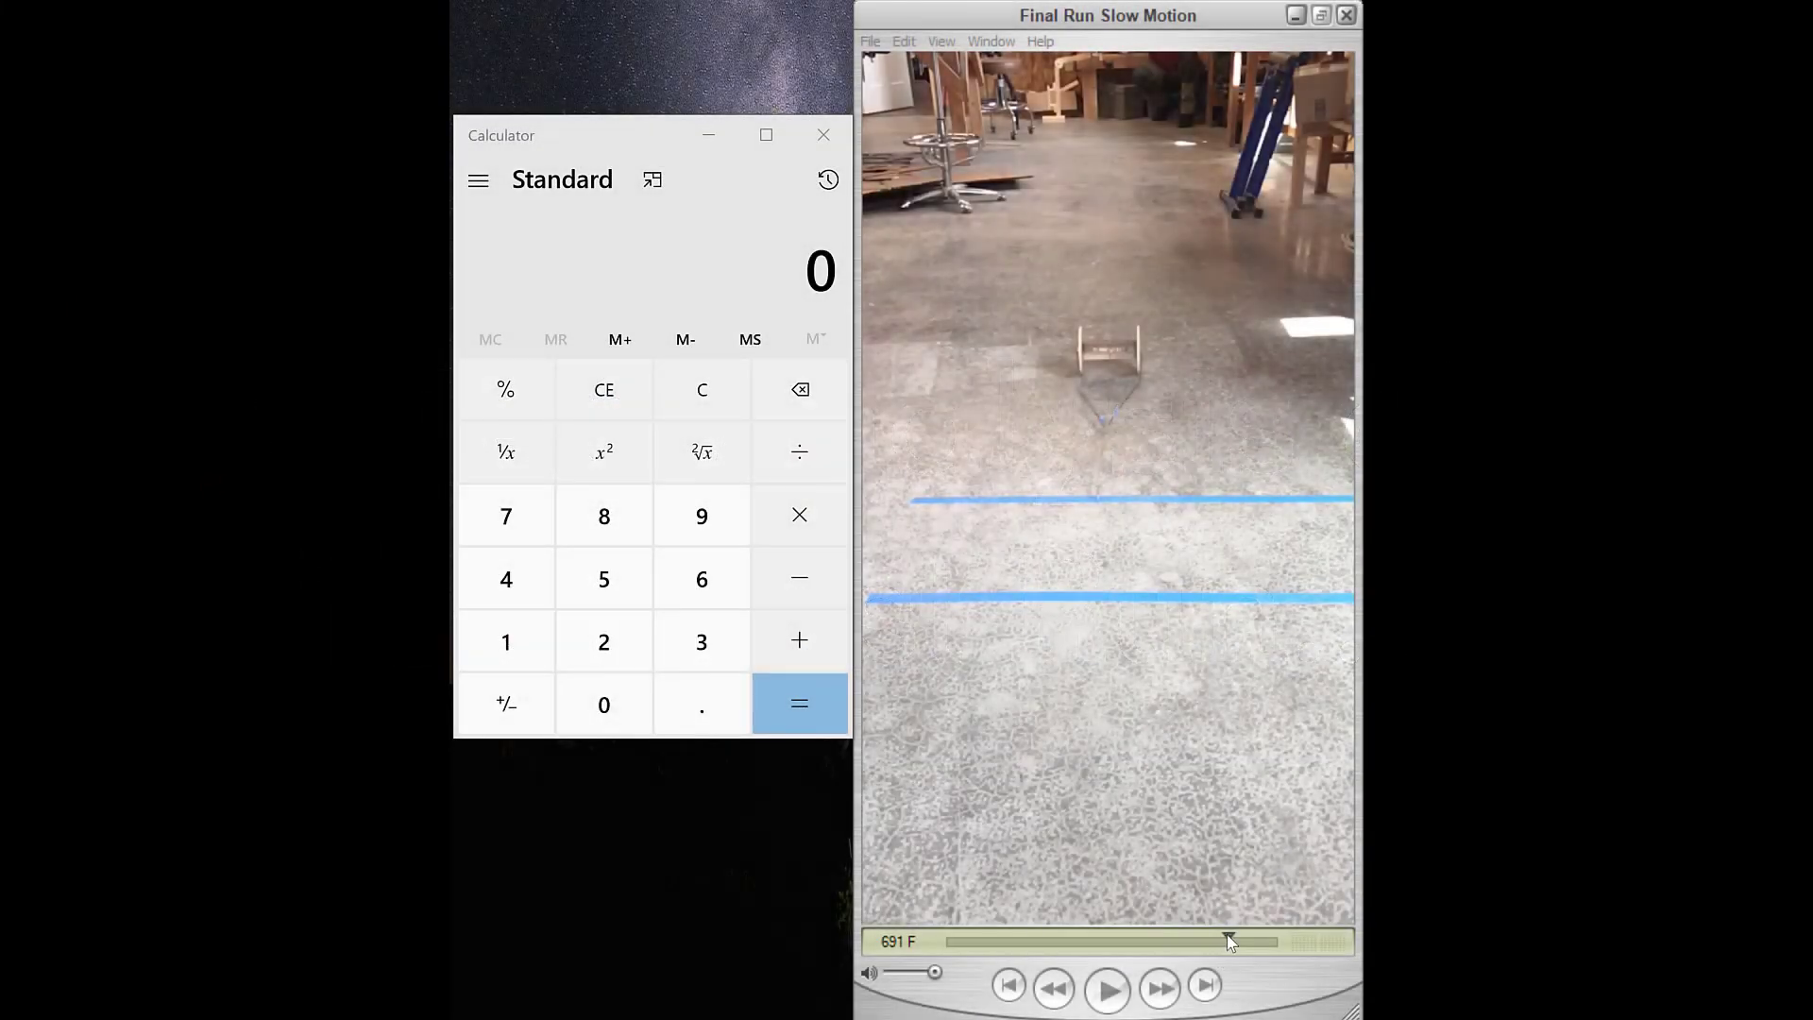
- Scrub and frame-step the slow-motion run video, settling at frame 707
drag(1232, 940, 1107, 940)
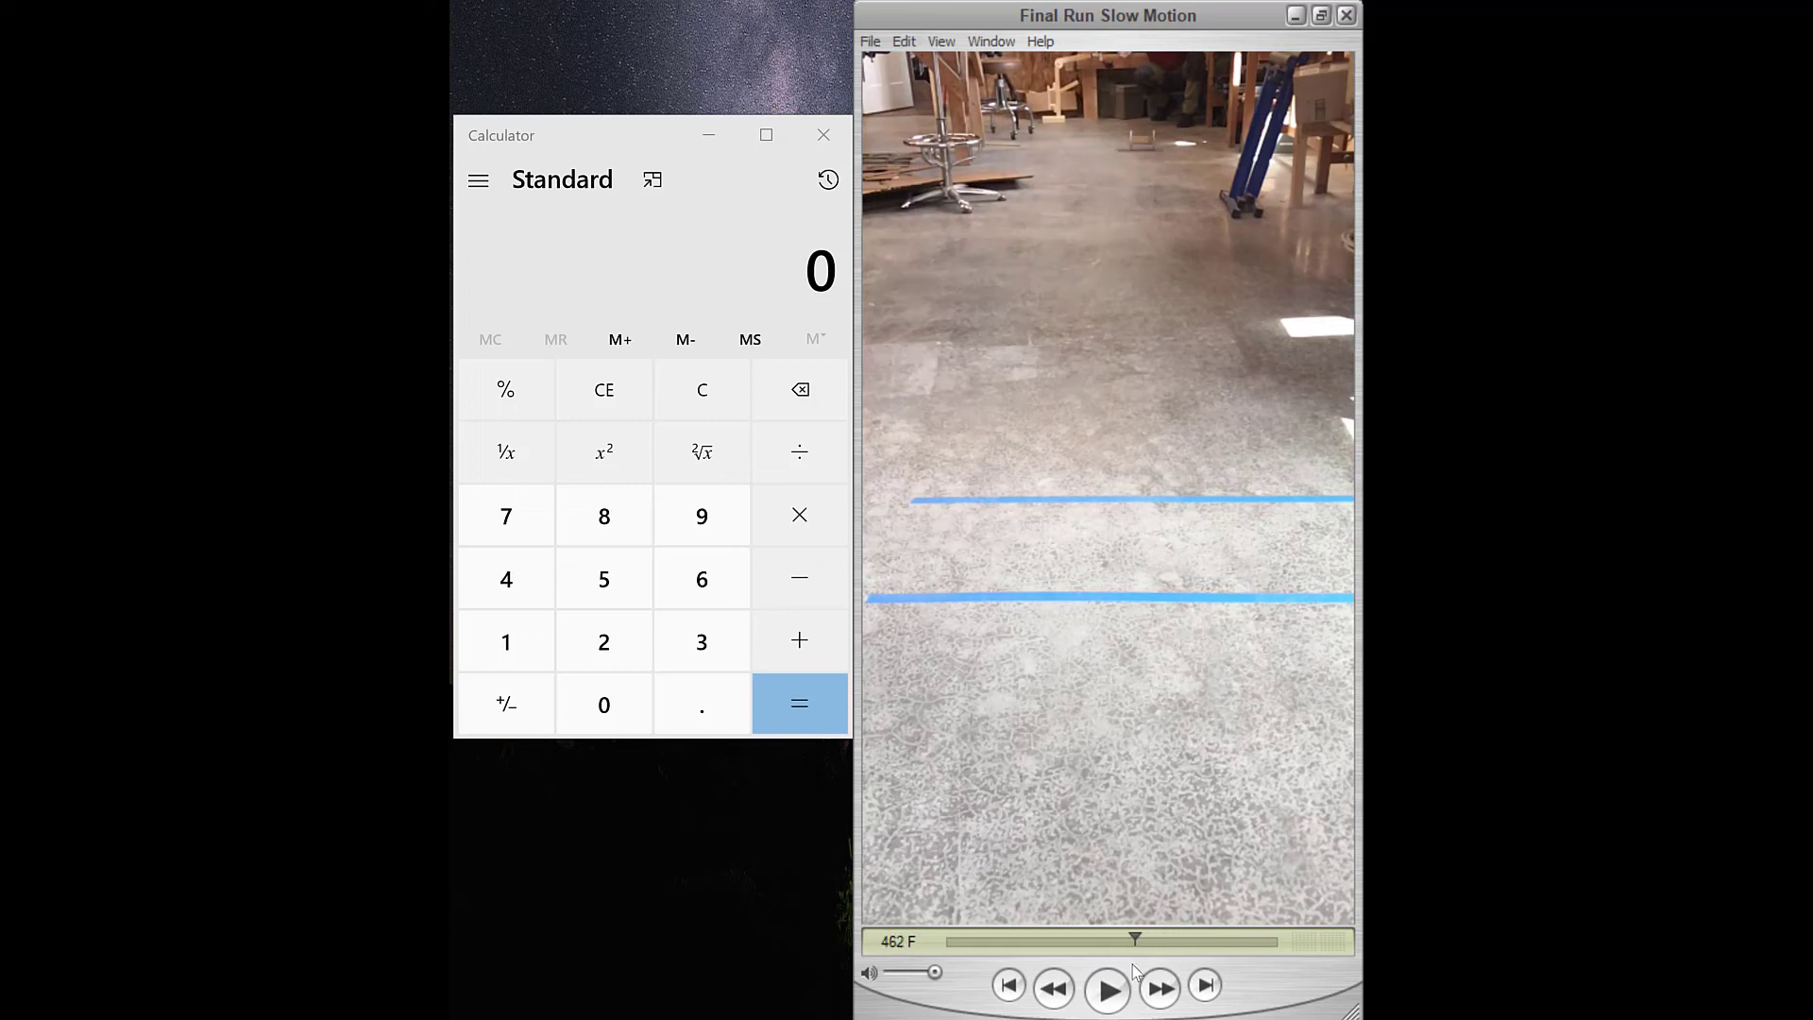
click(1052, 986)
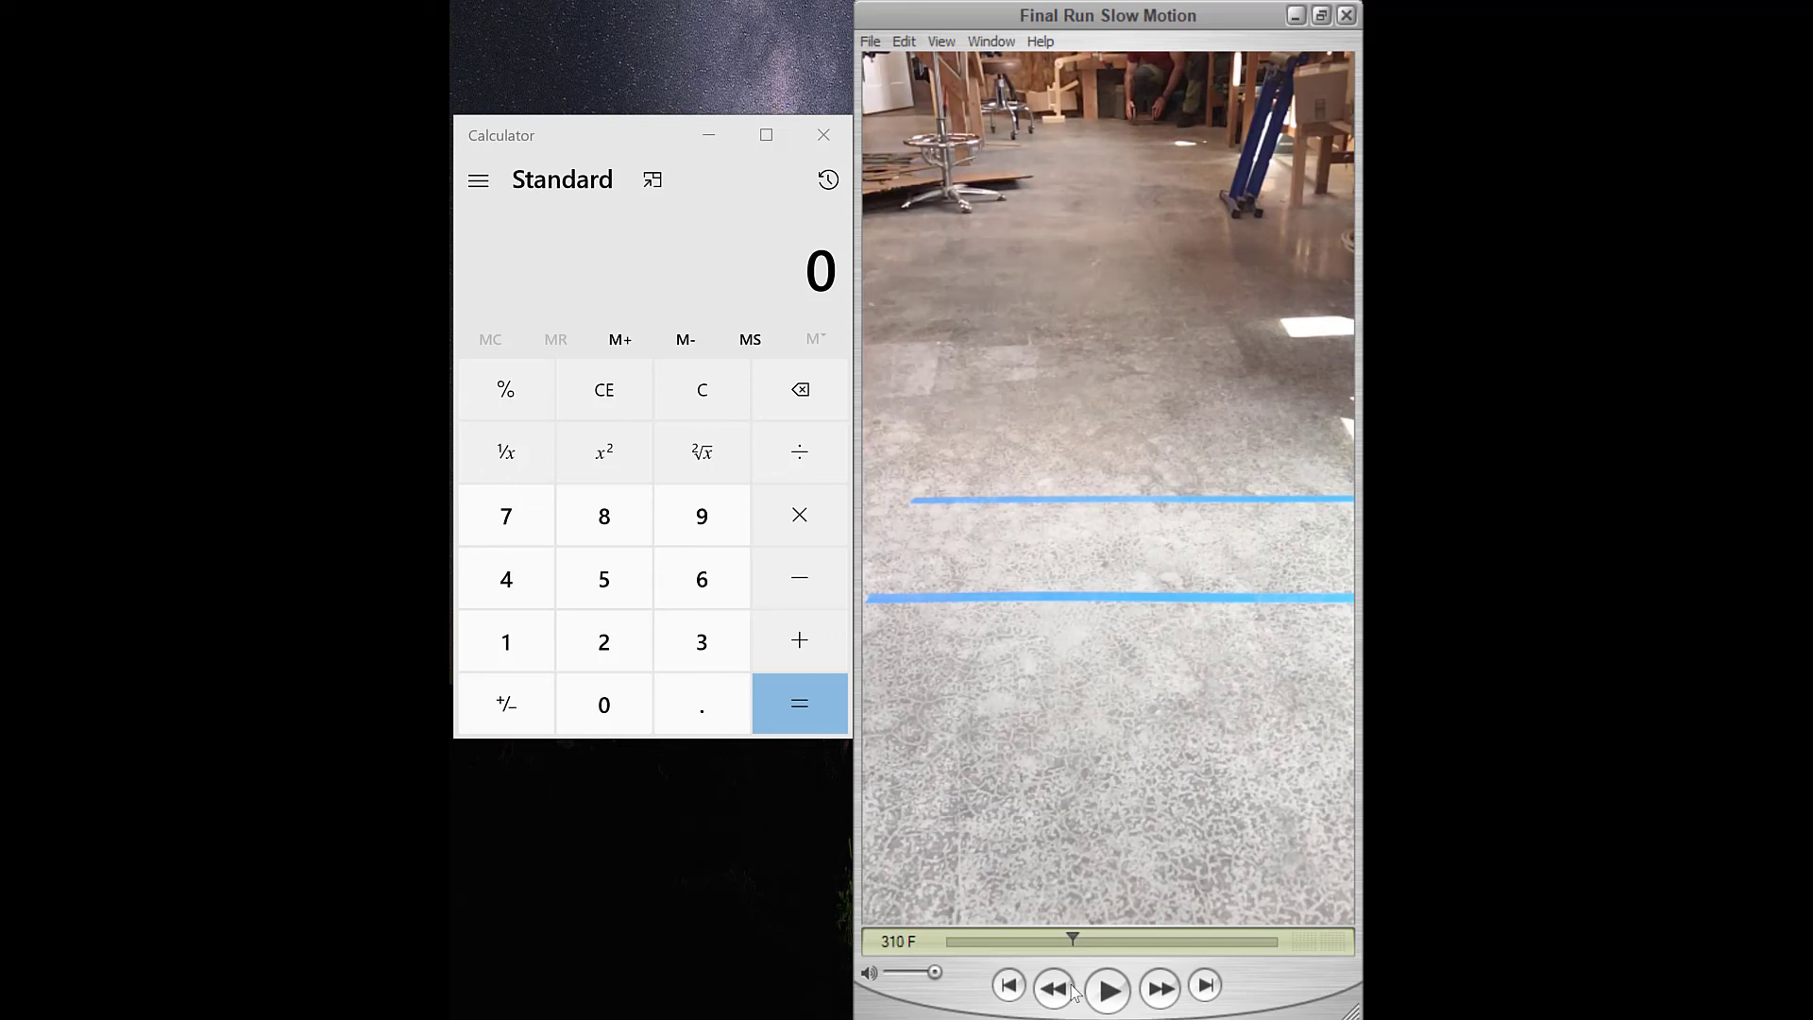
click(898, 941)
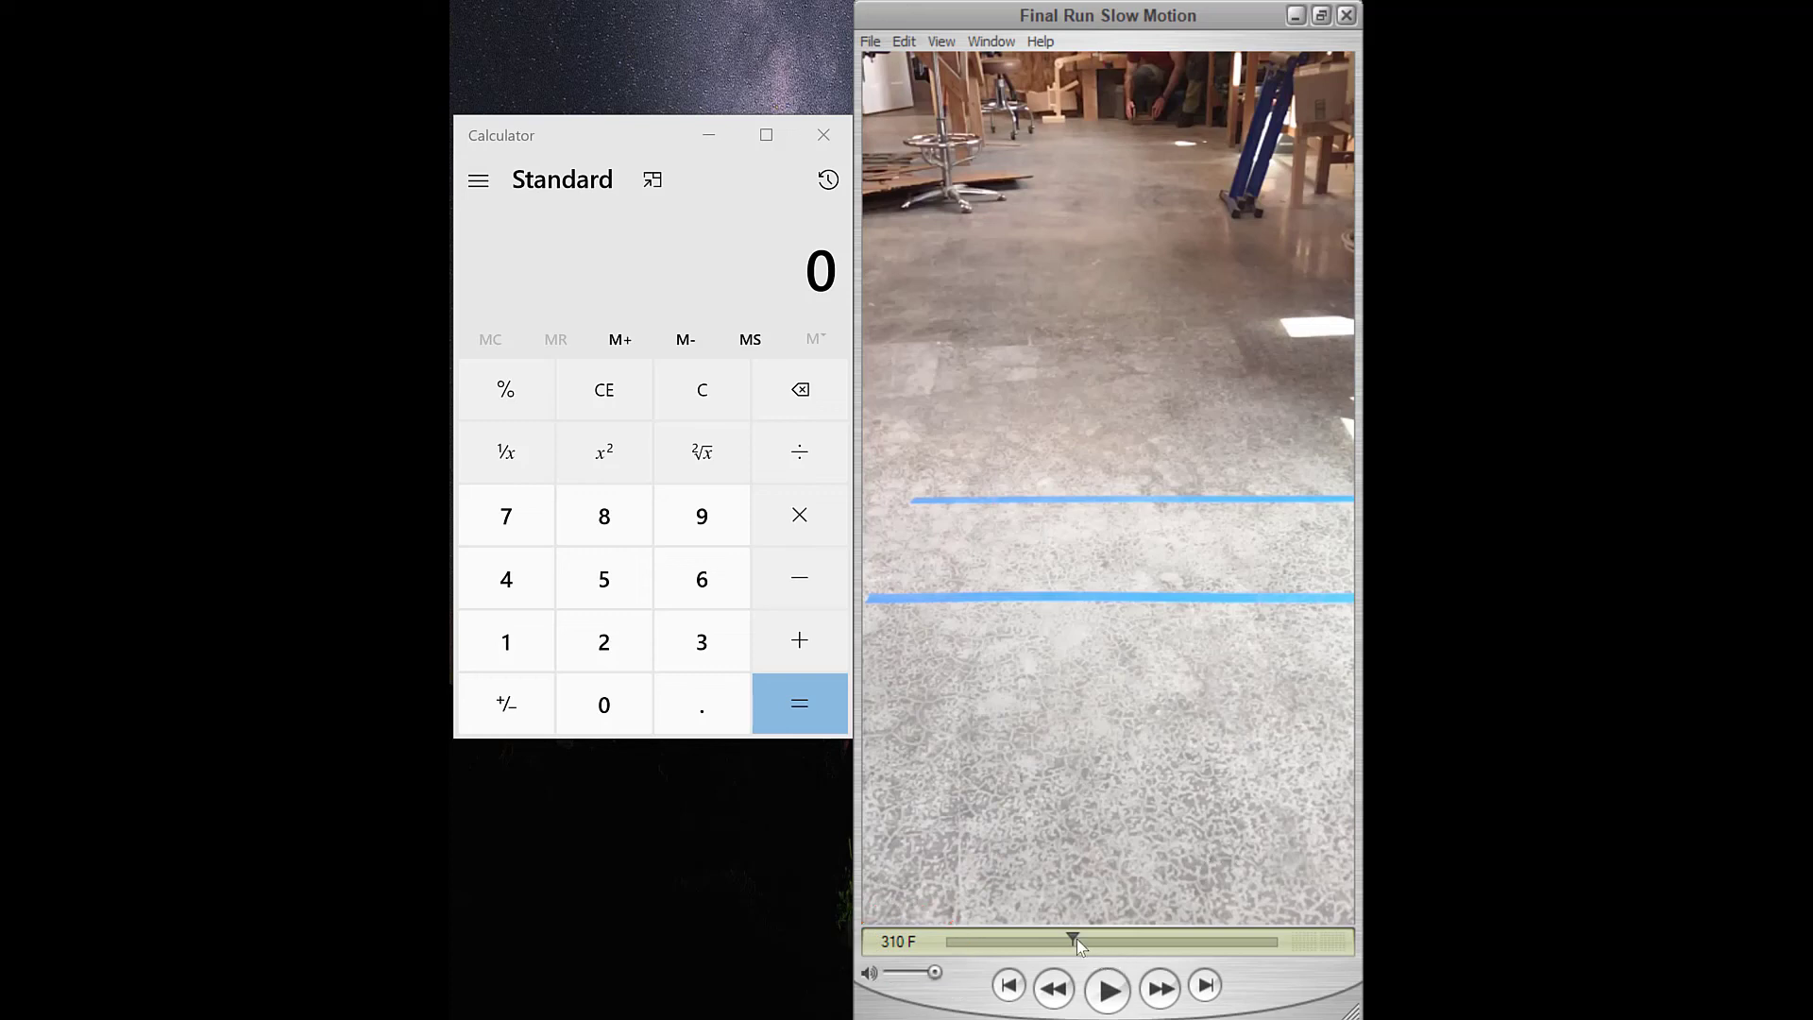
drag(1076, 940, 1208, 934)
text(707)
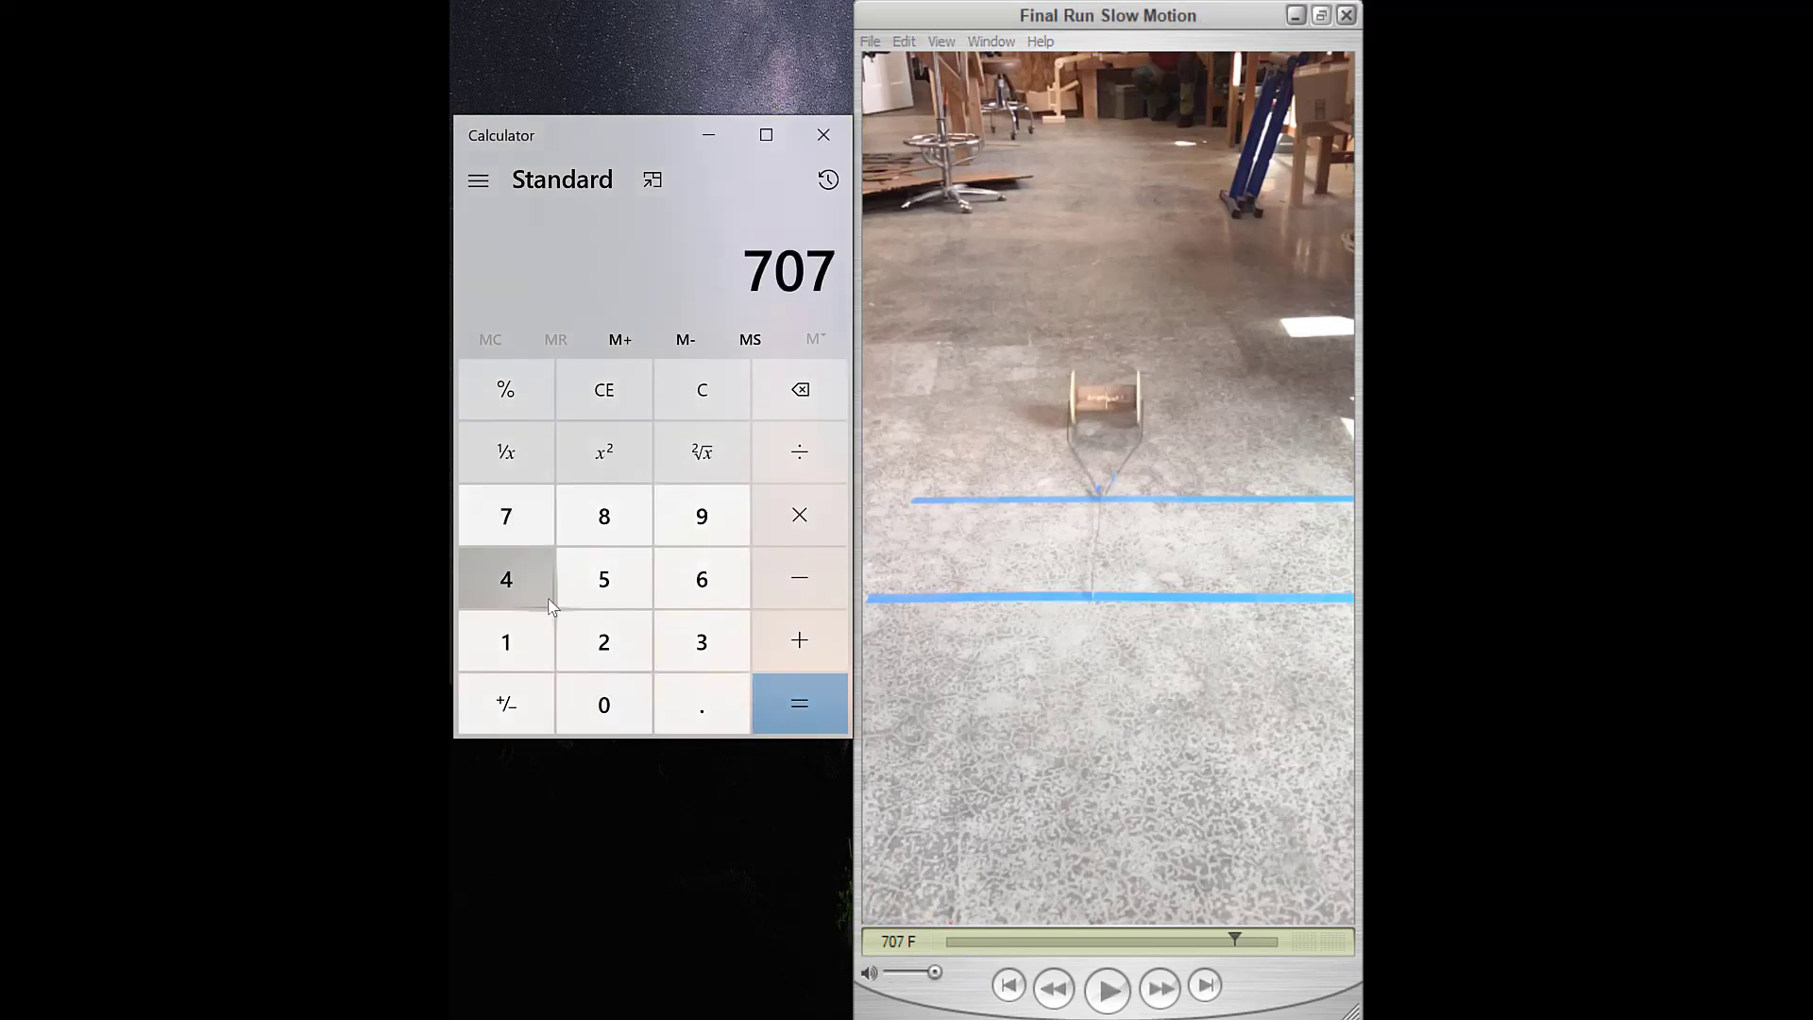
- Compute the run time (707 − 310) ÷ 240 ≈ 1.654 seconds, then clear Calculator
click(799, 702)
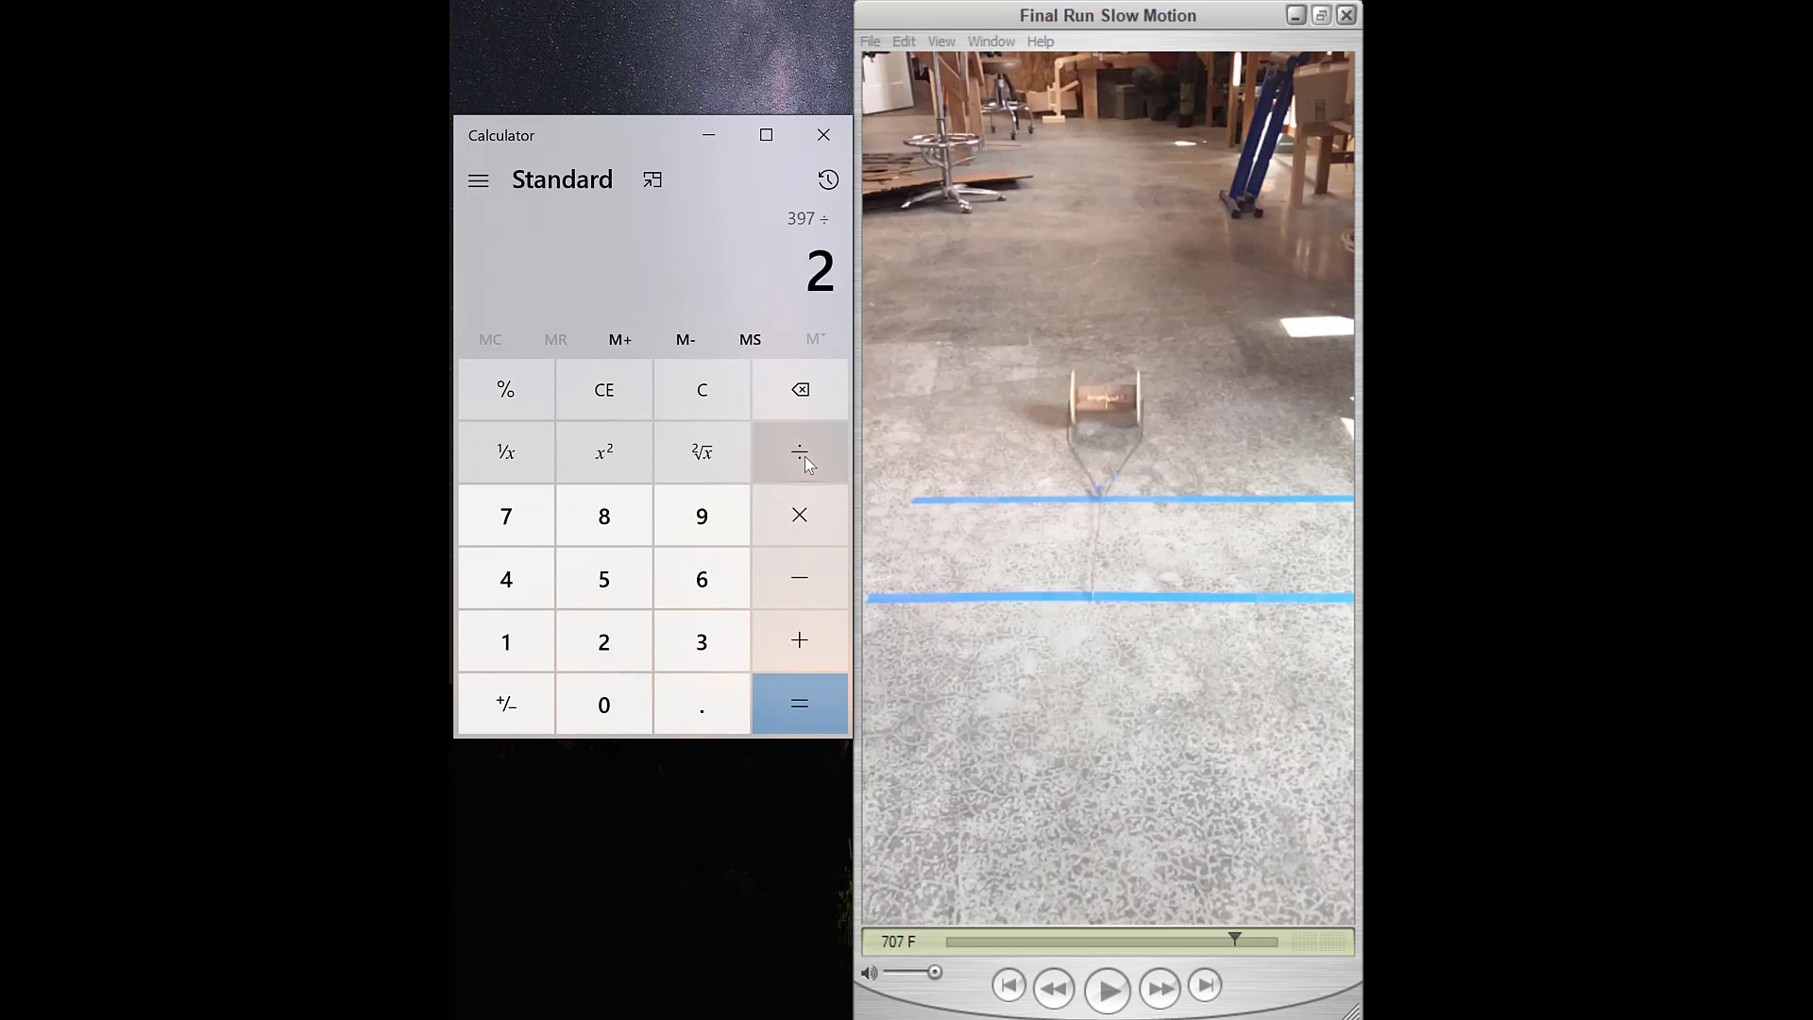
click(798, 702)
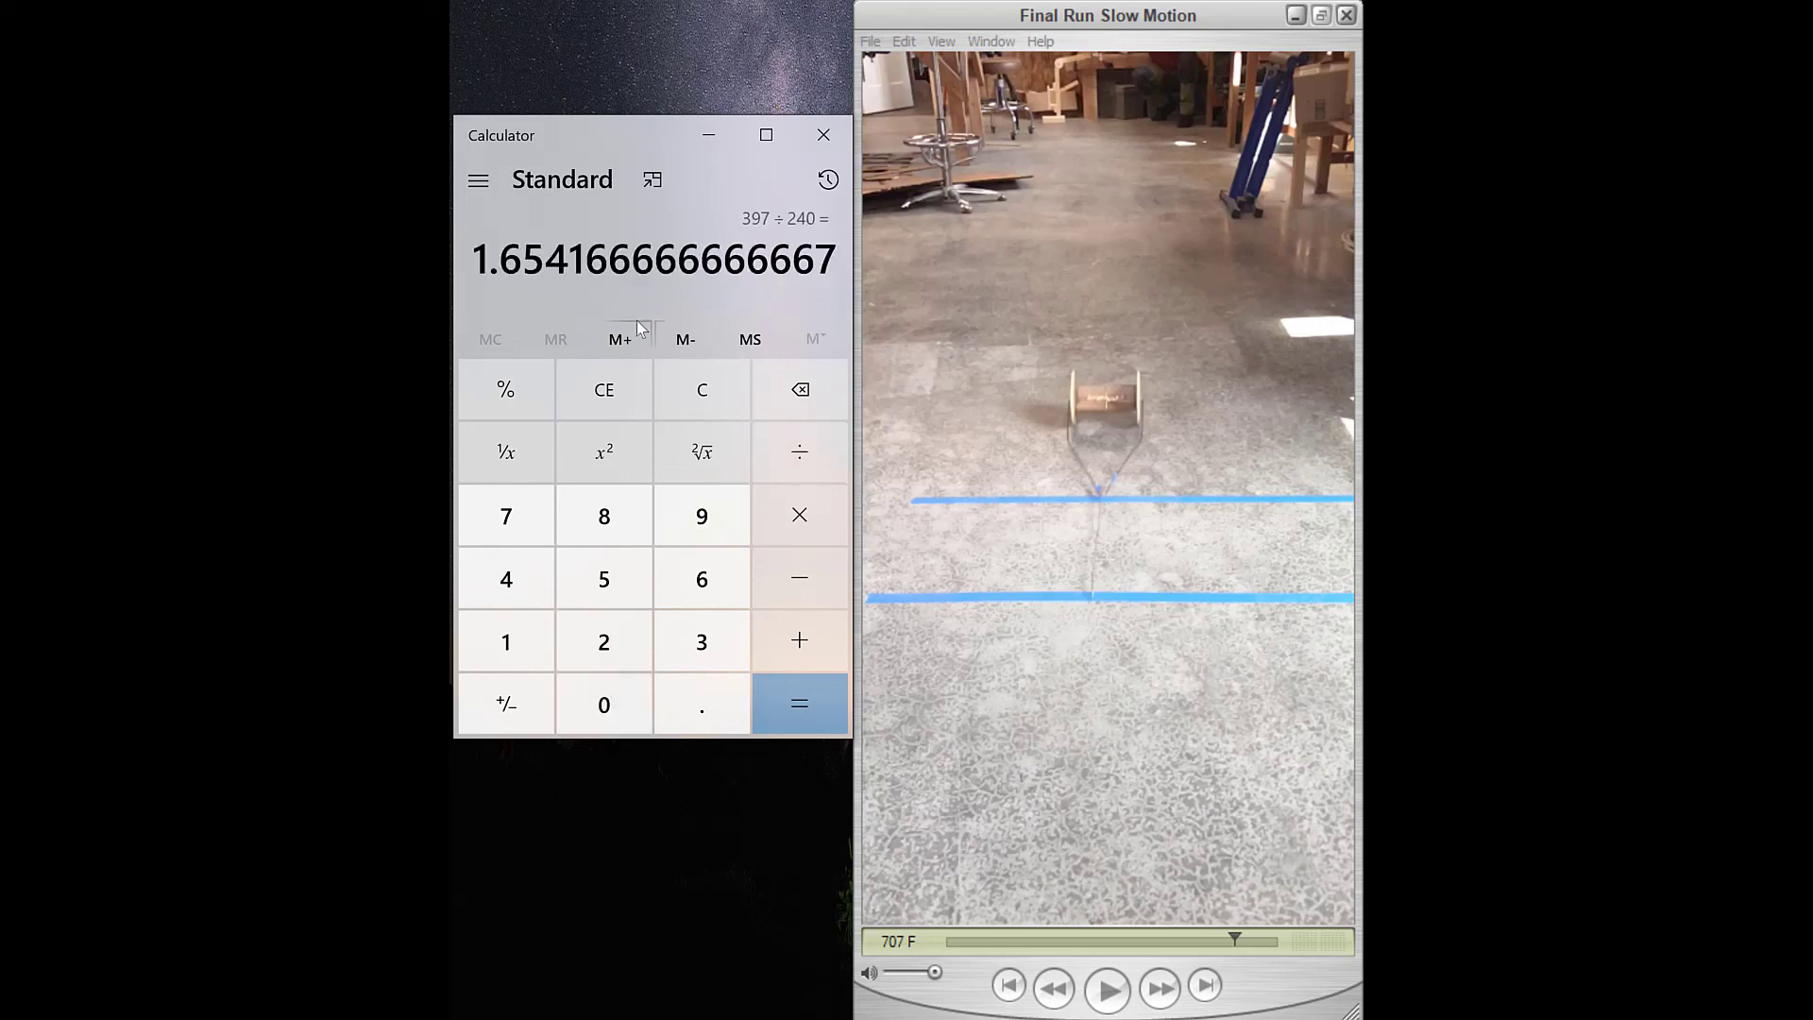
mouse_move(608, 319)
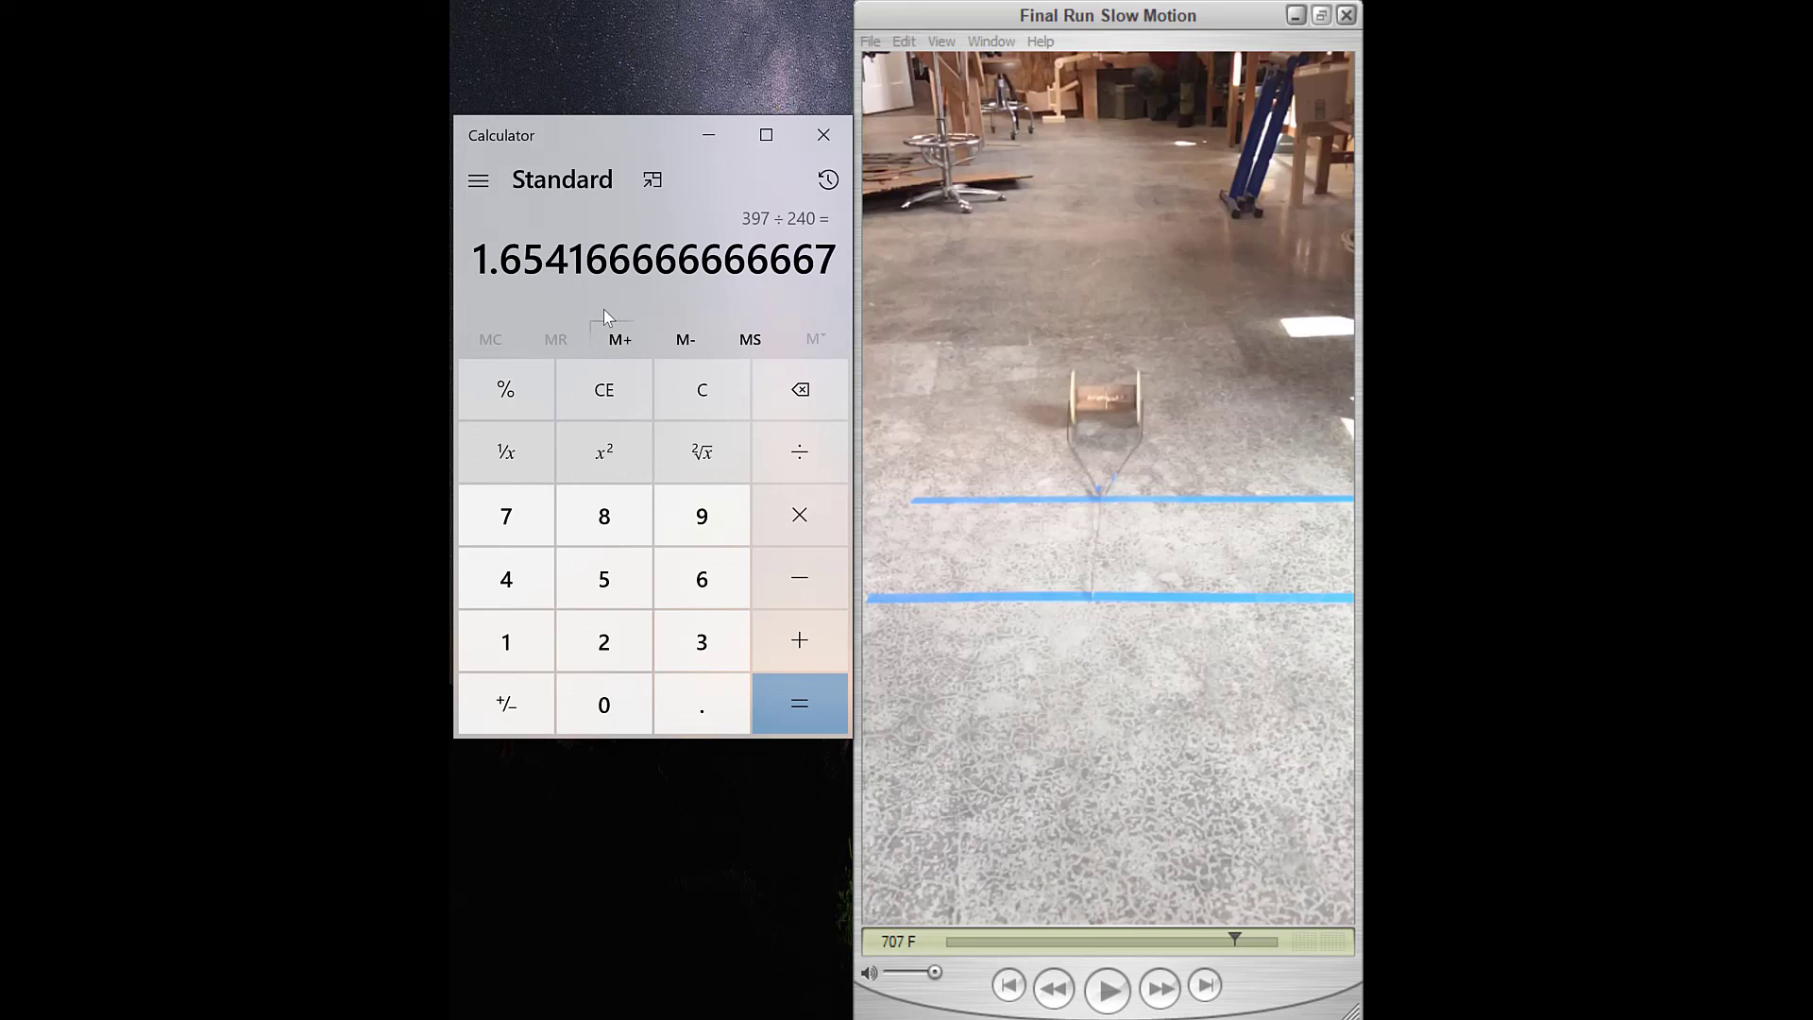
mouse_move(960, 500)
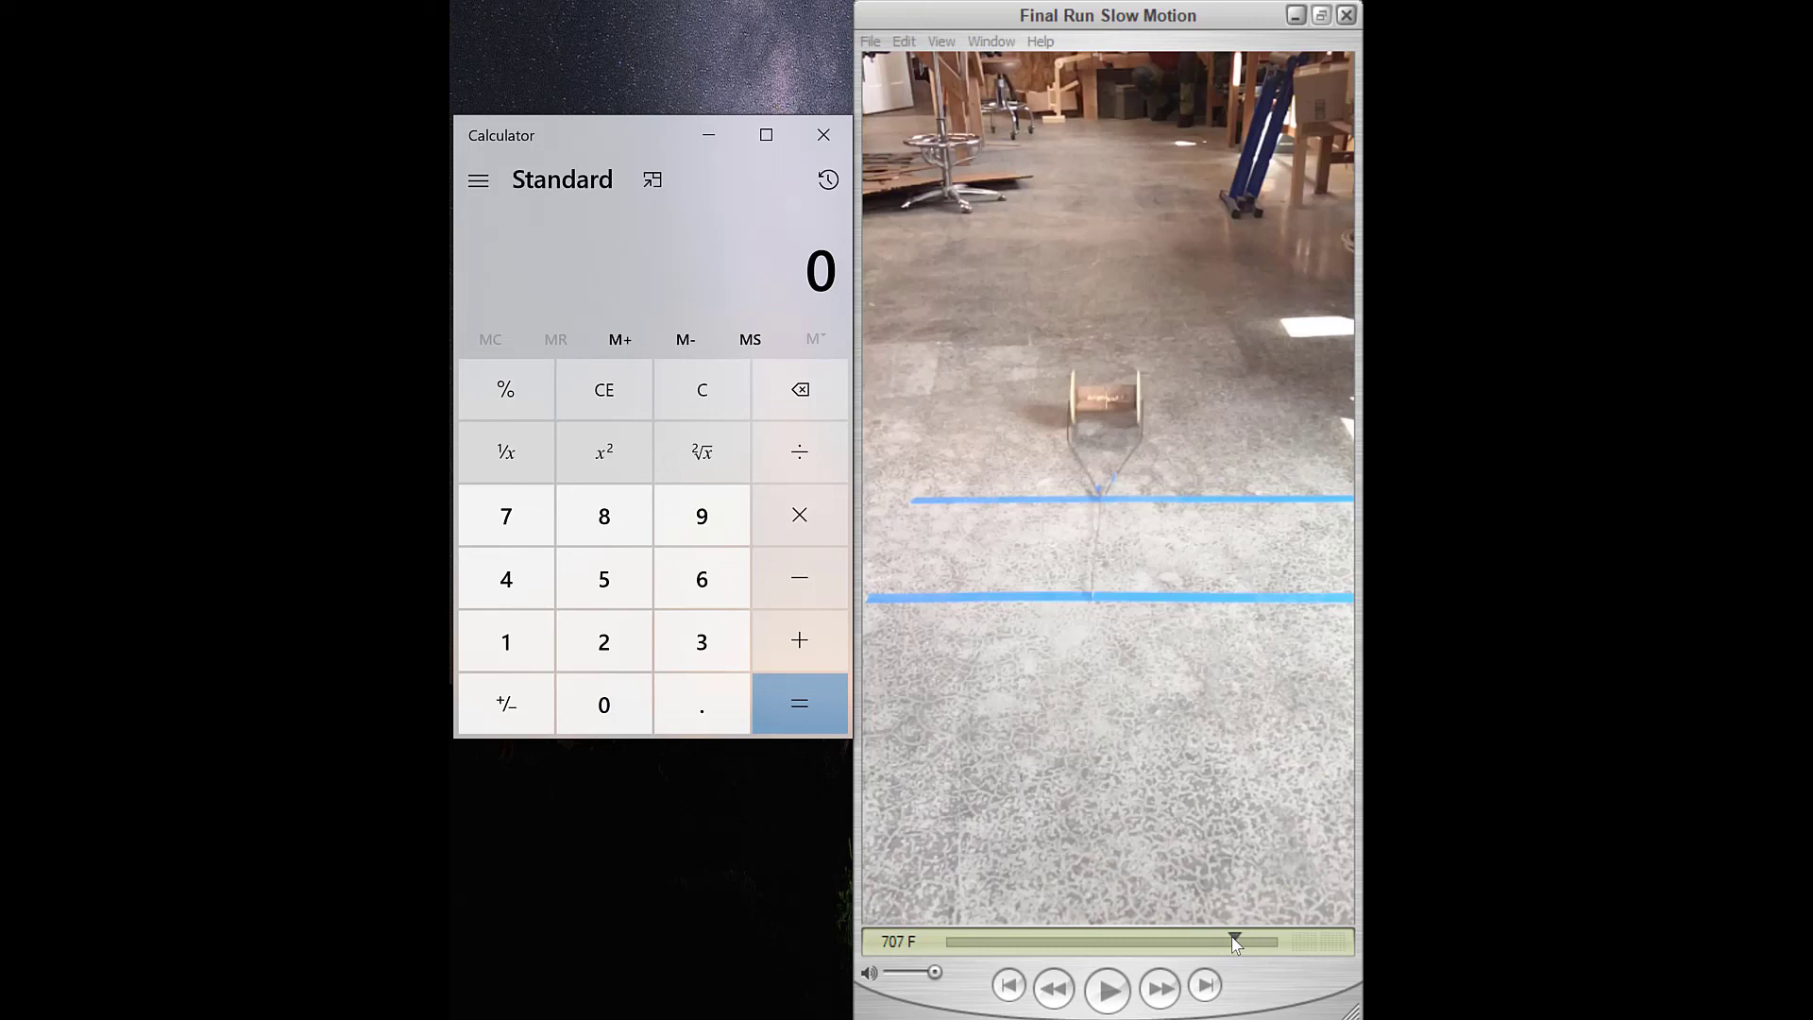
drag(1231, 941, 1232, 941)
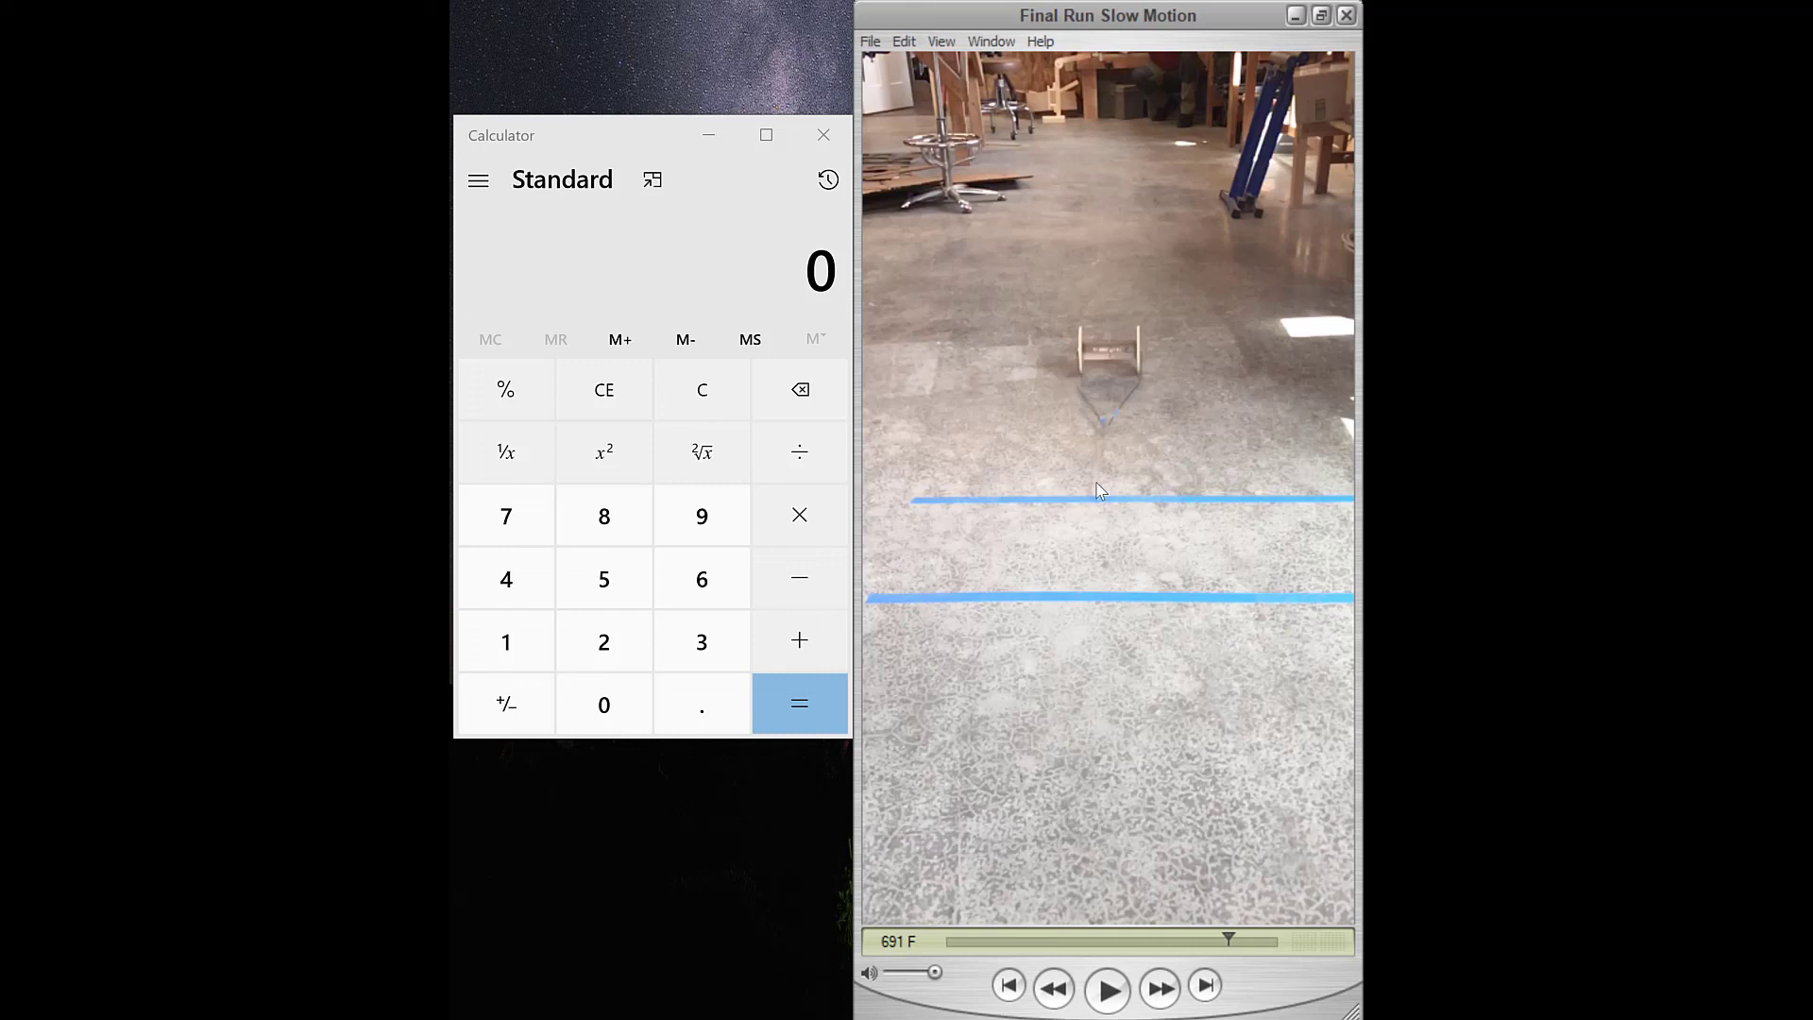
mouse_move(1104, 511)
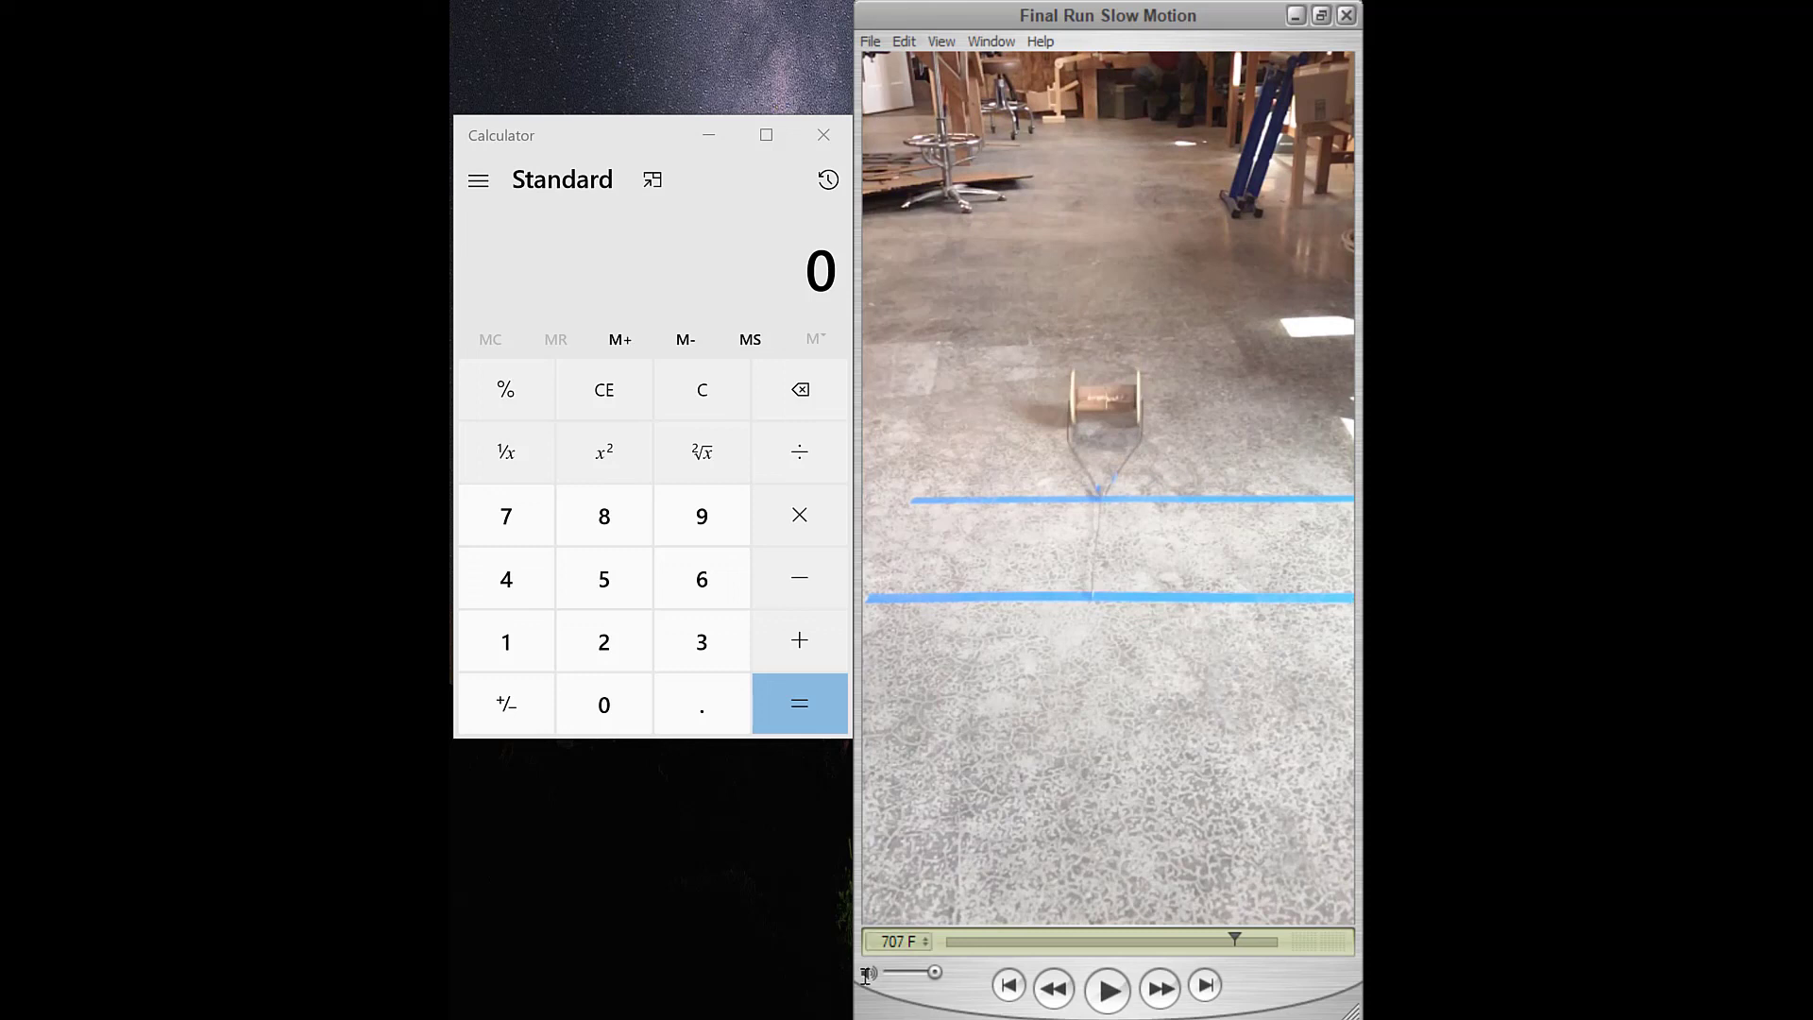
- Return the video to frame 707 and begin entering 707 − in Calculator
click(505, 516)
text(707)
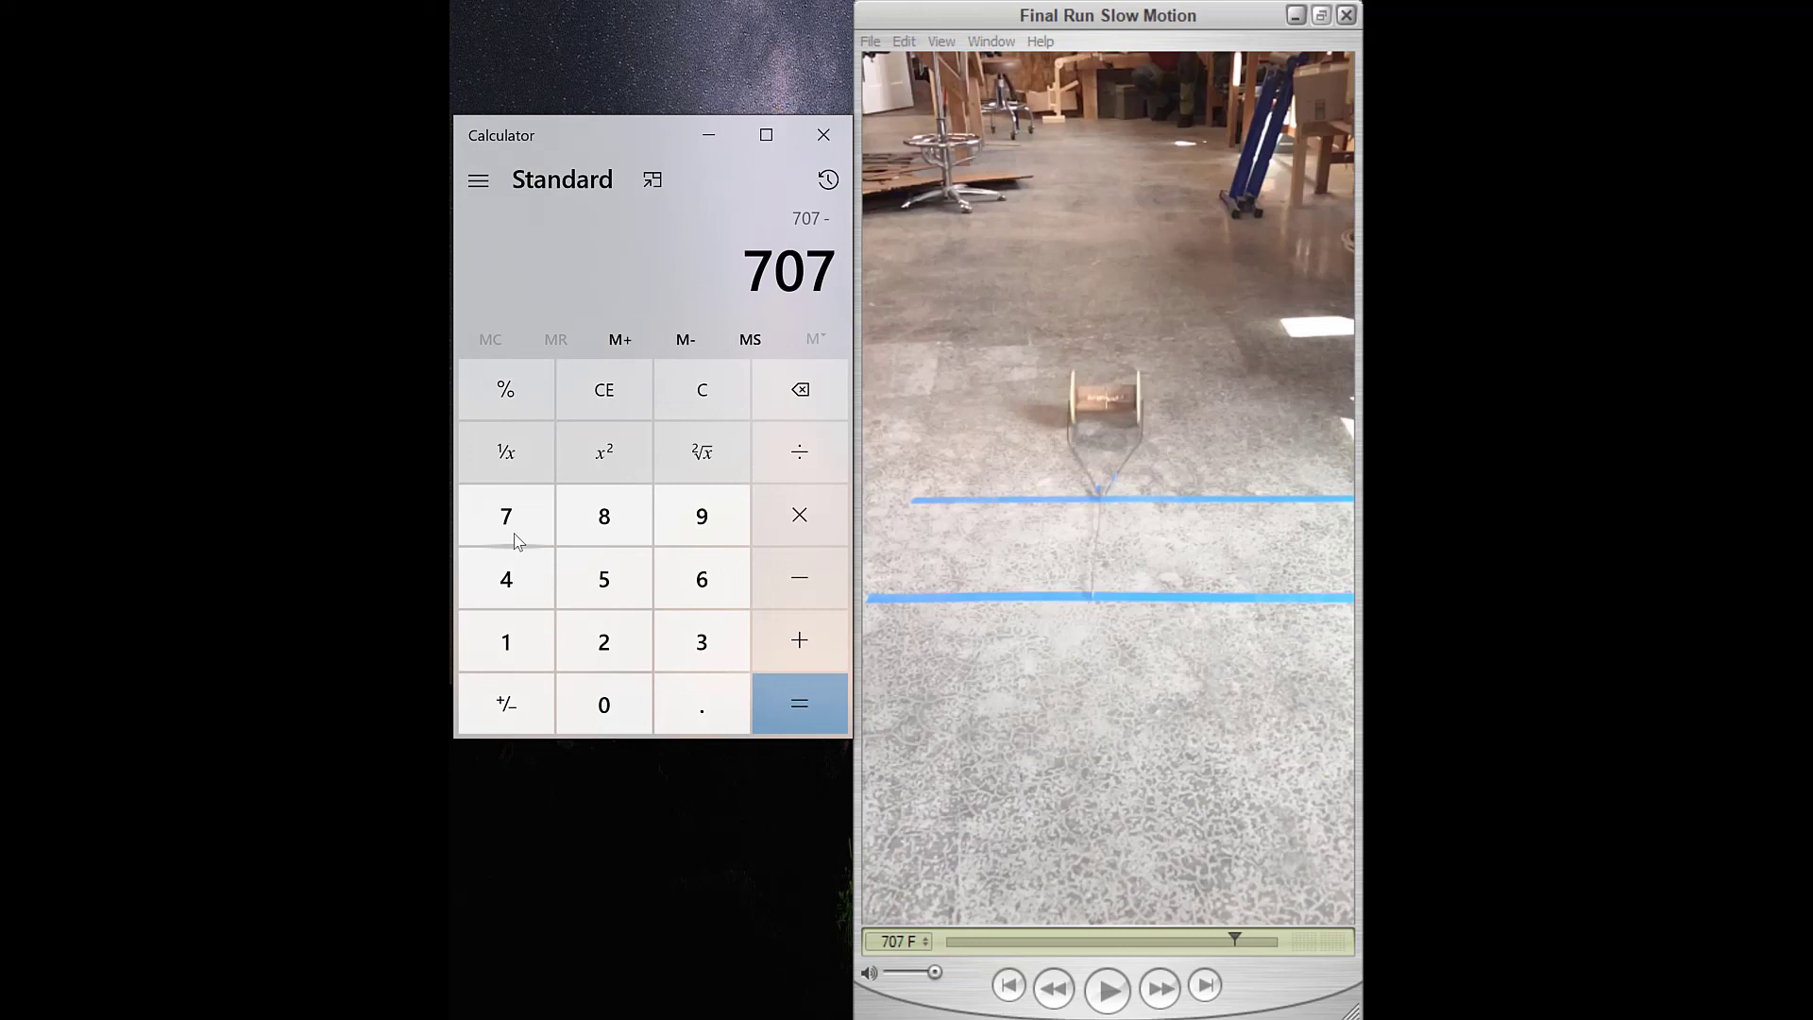
- Calculate 73.2 ÷ 16 = 4.575, then multiply by 2.24 for 10.248 top speed
click(799, 703)
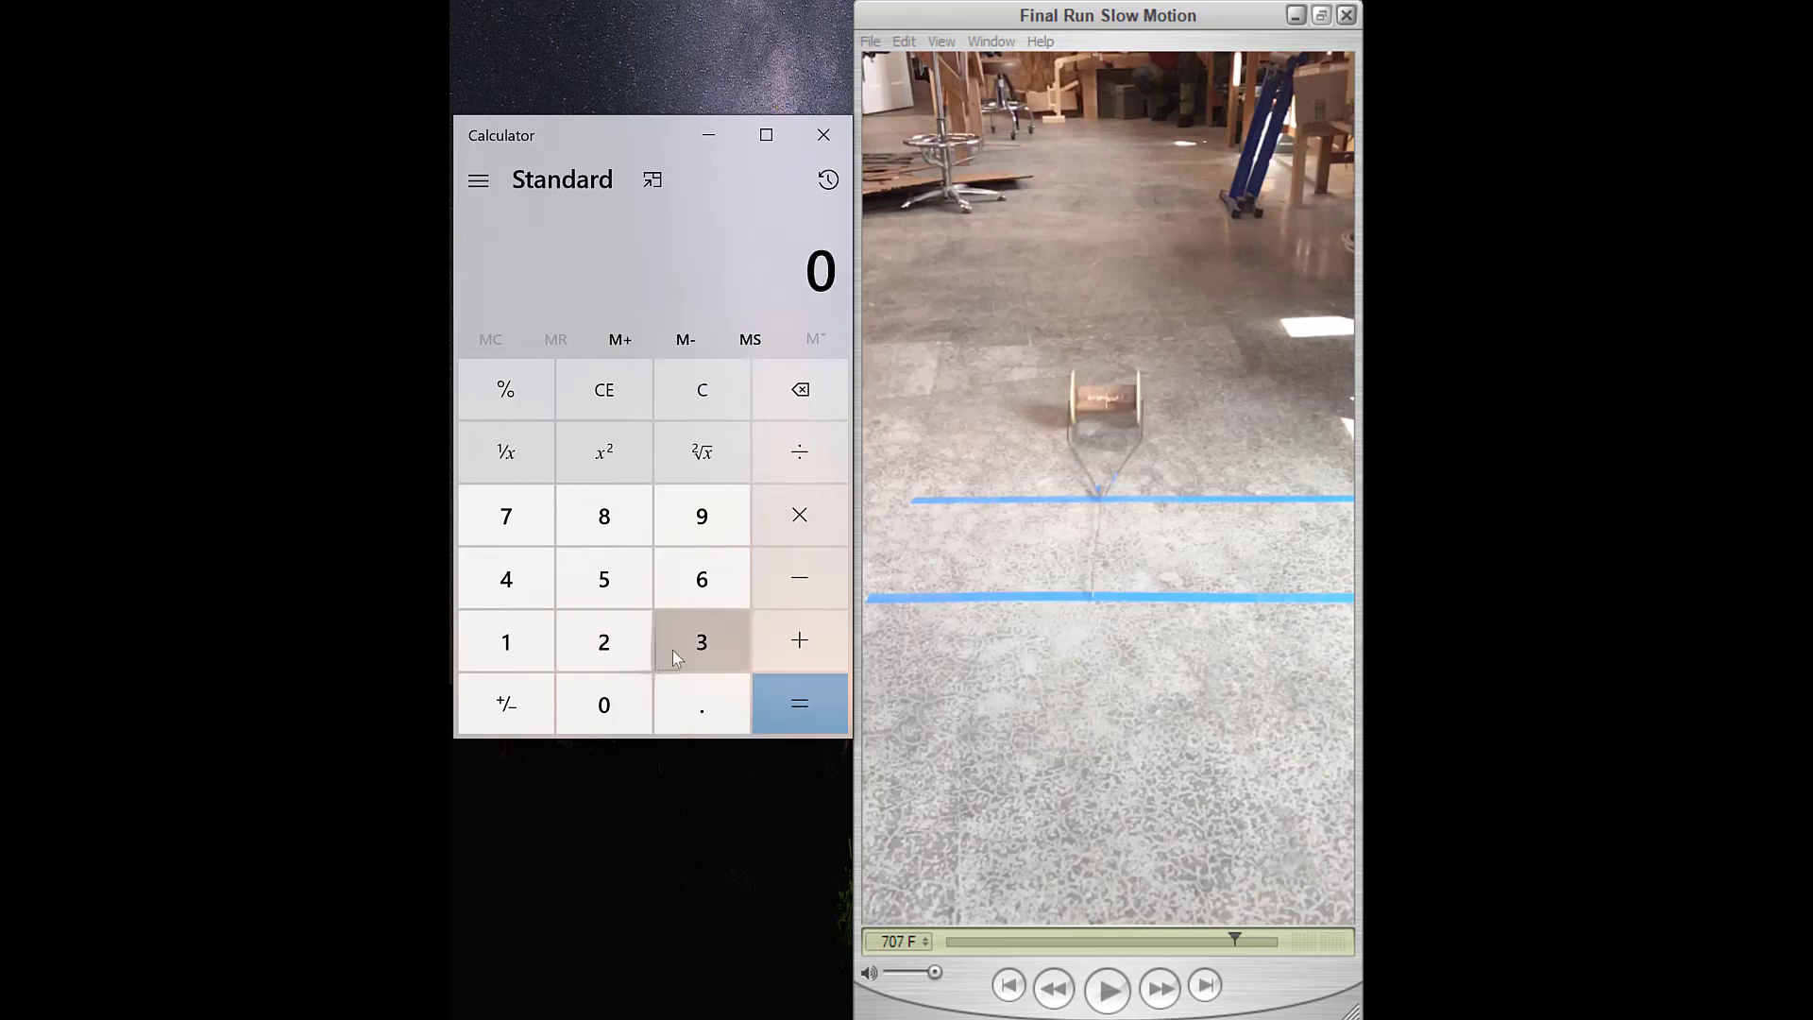
click(604, 578)
text(16)
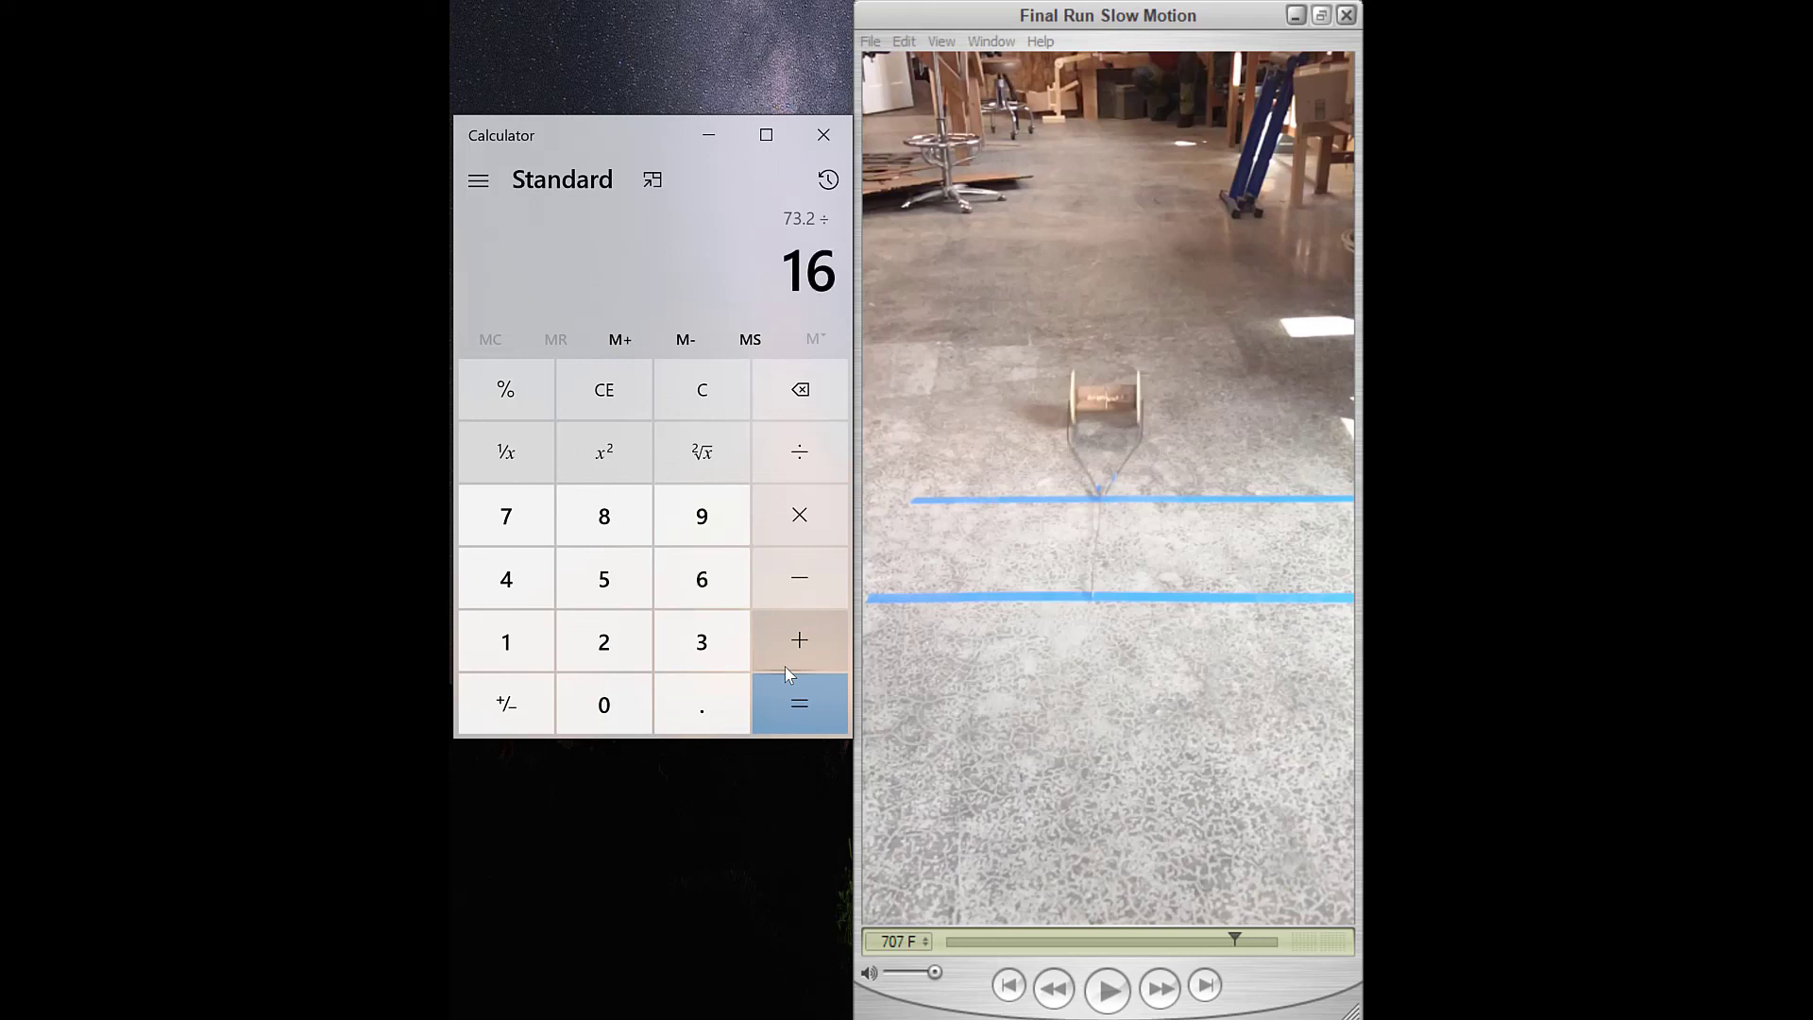
click(799, 703)
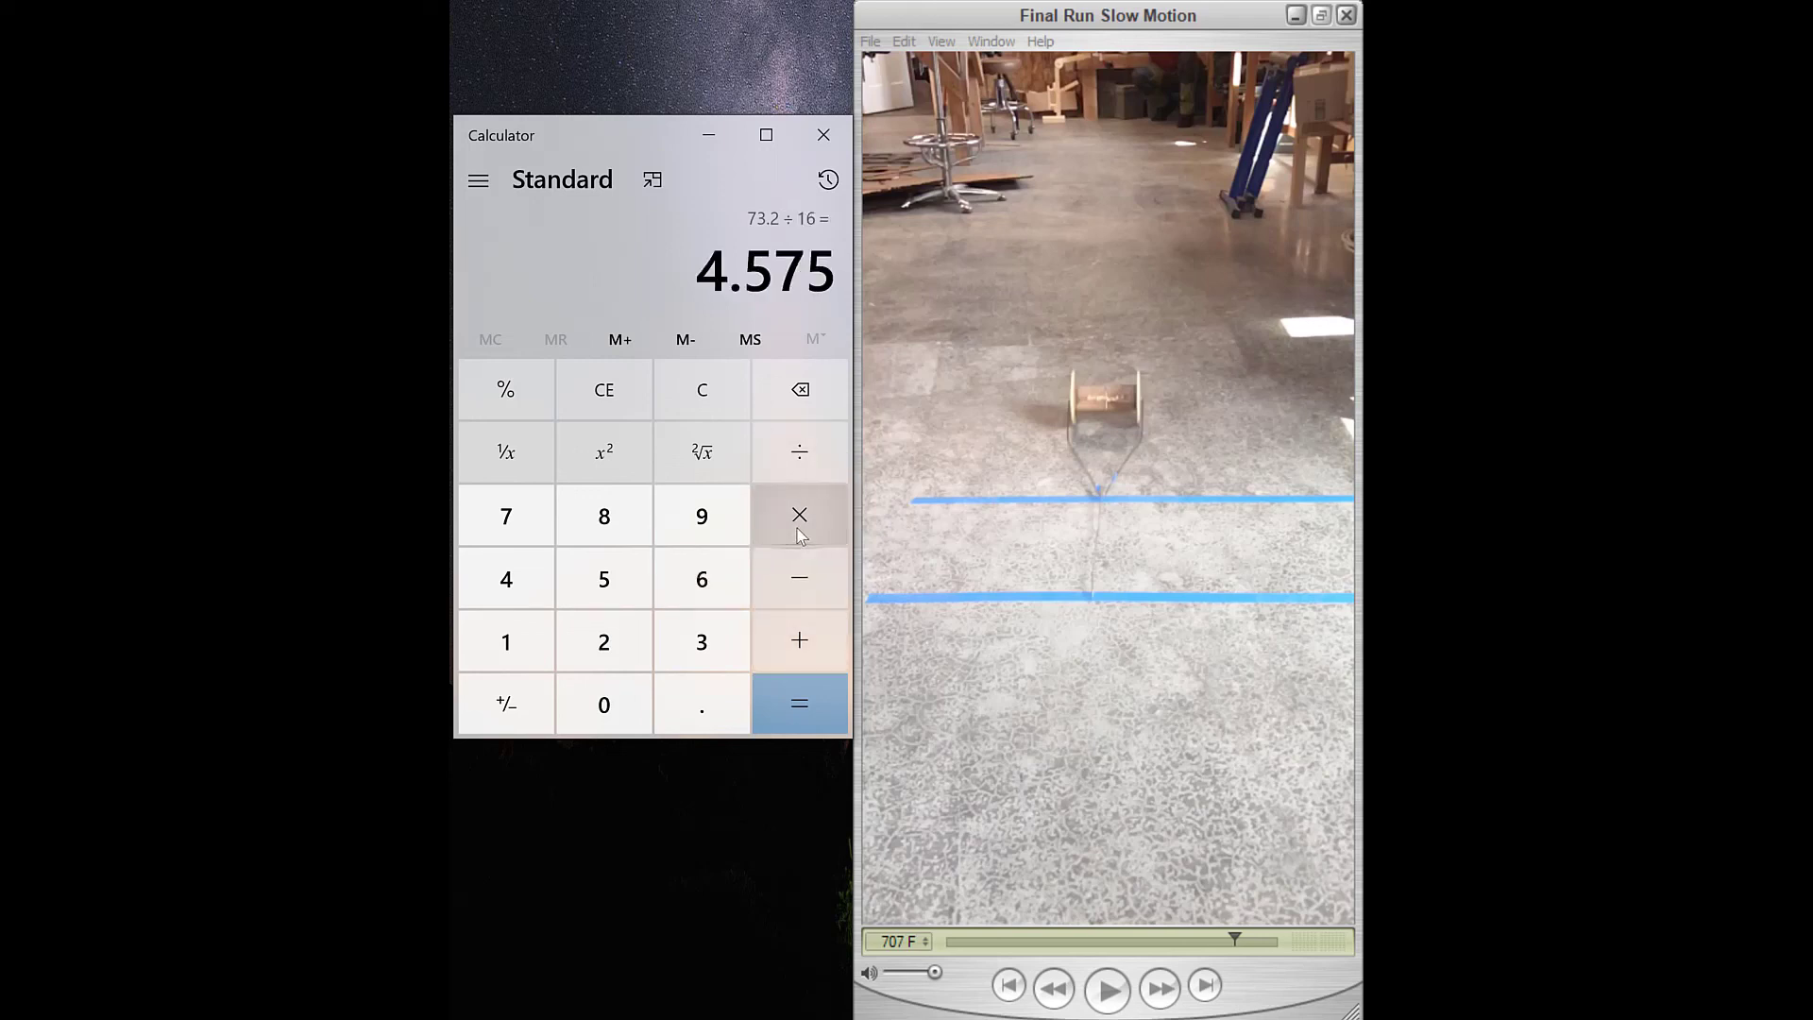
click(799, 516)
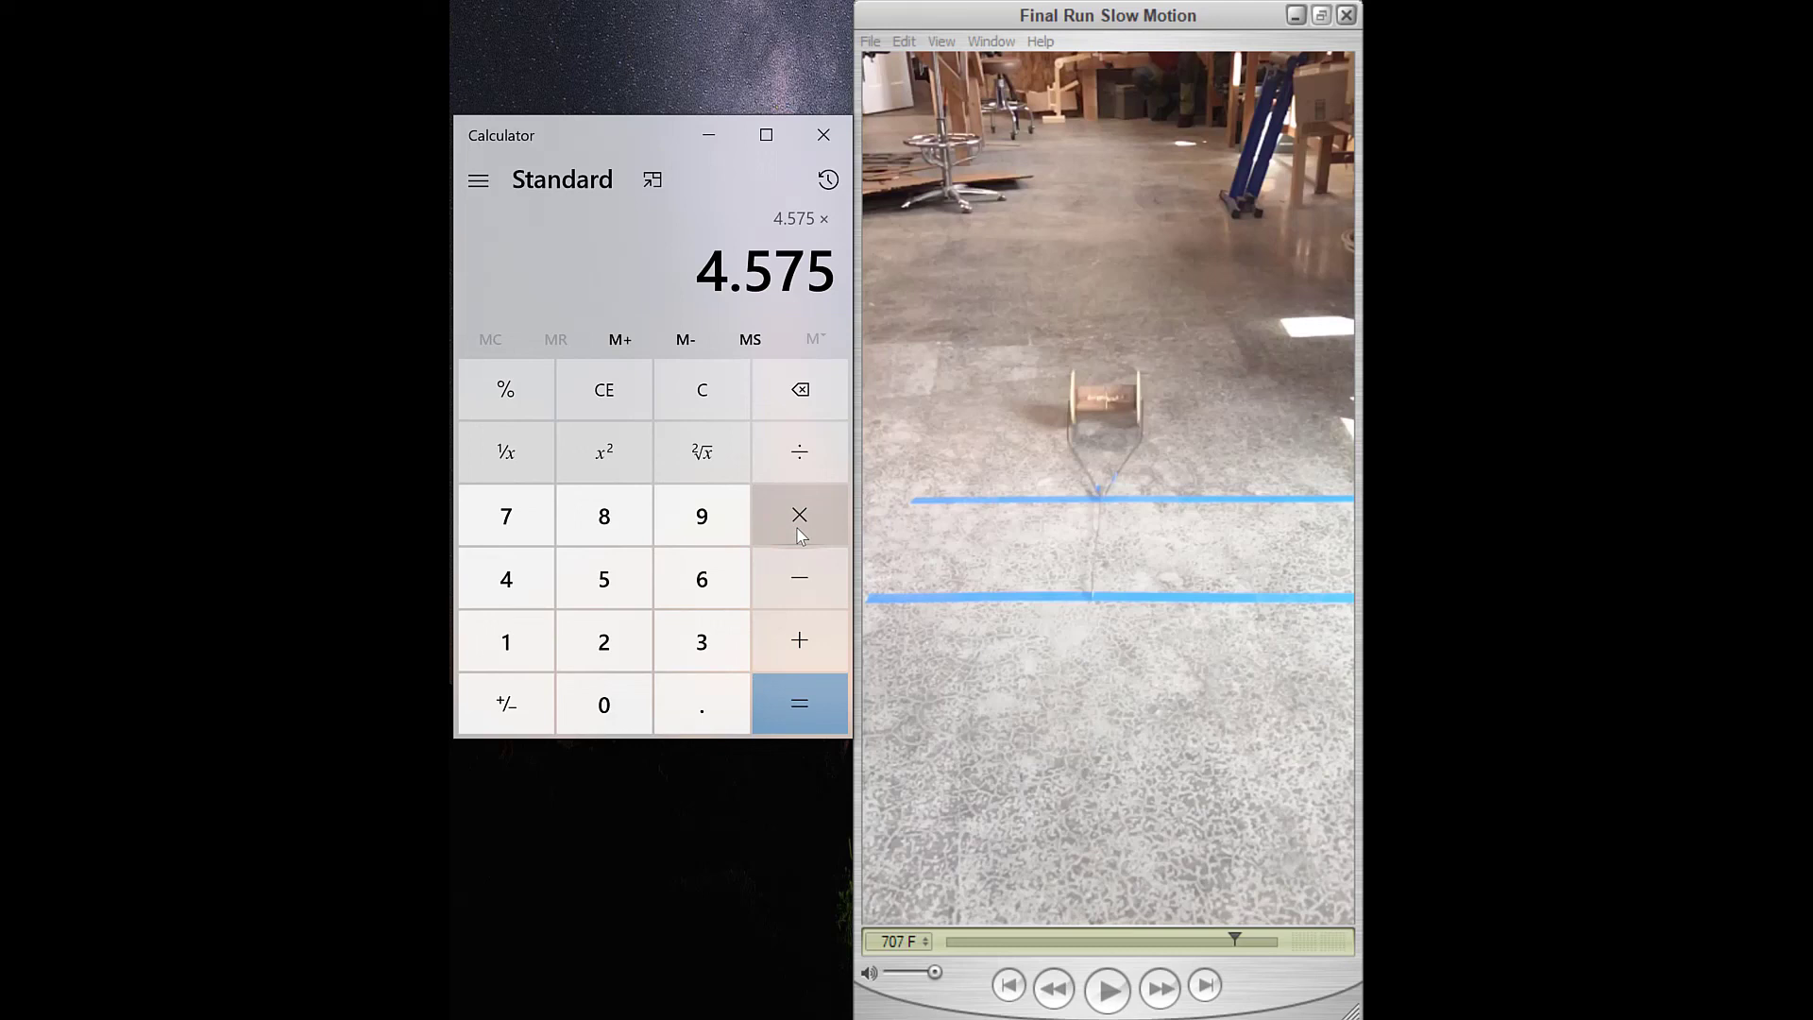
click(798, 703)
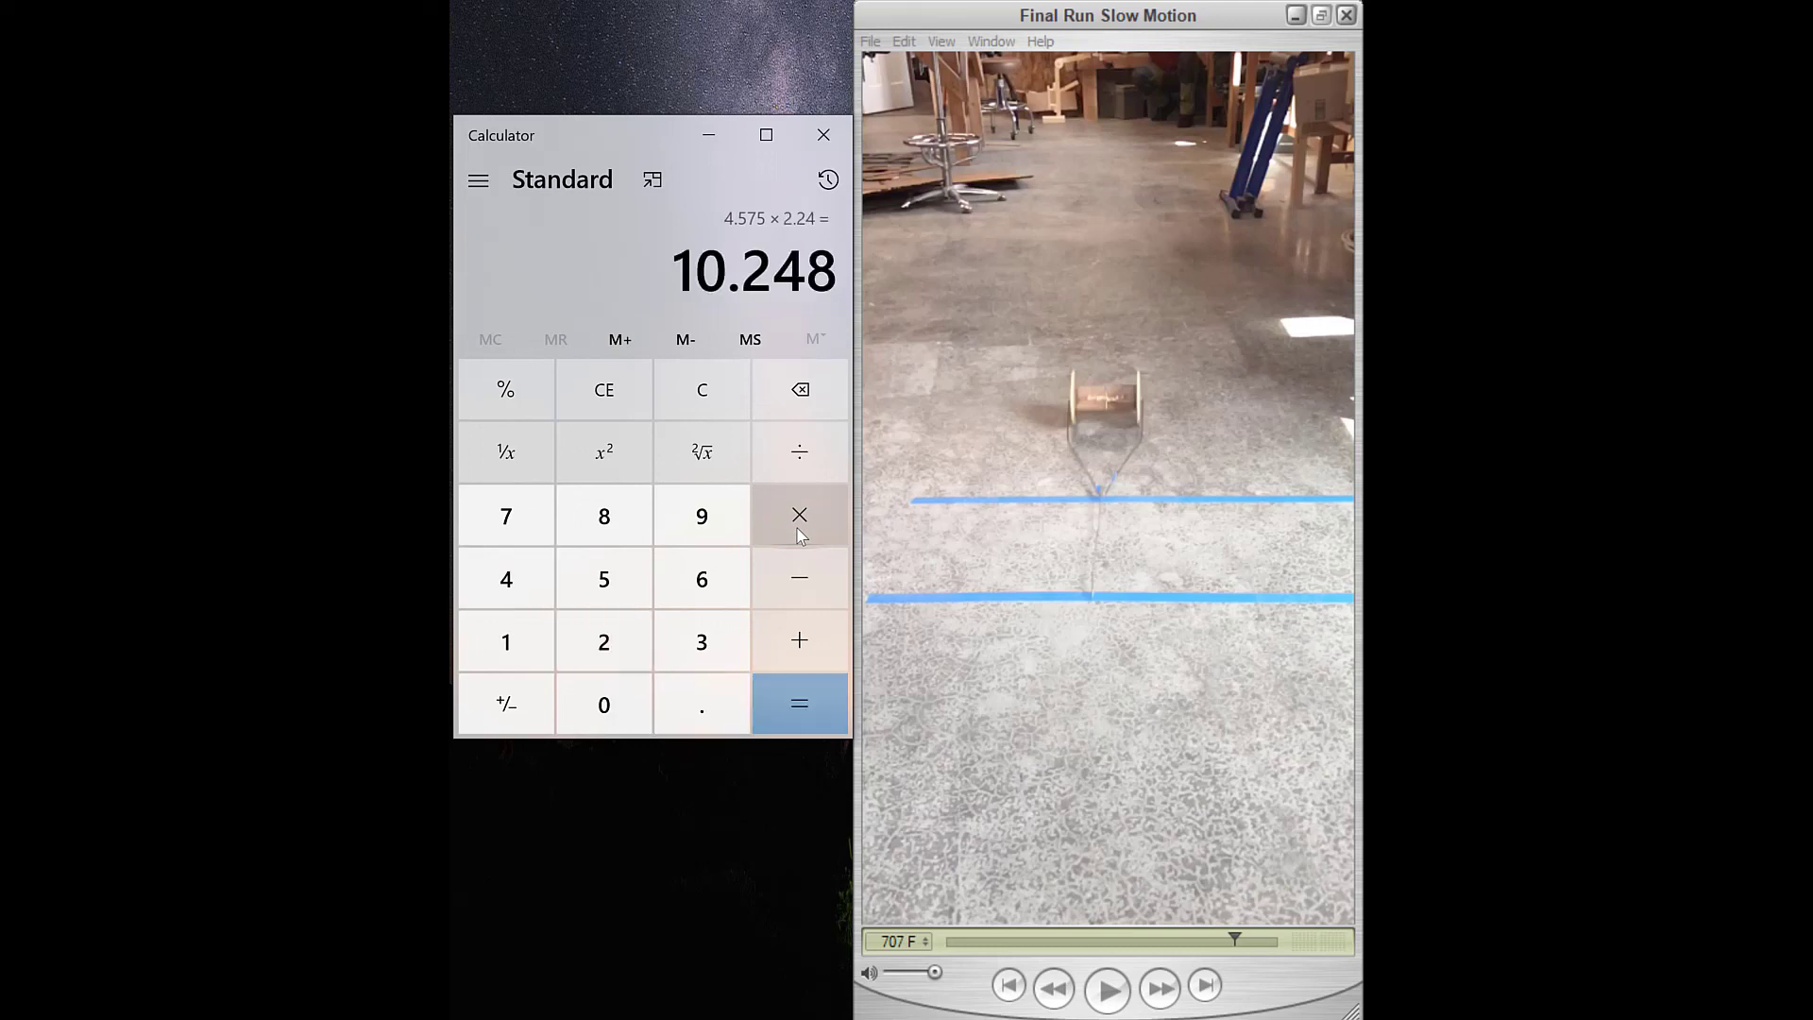